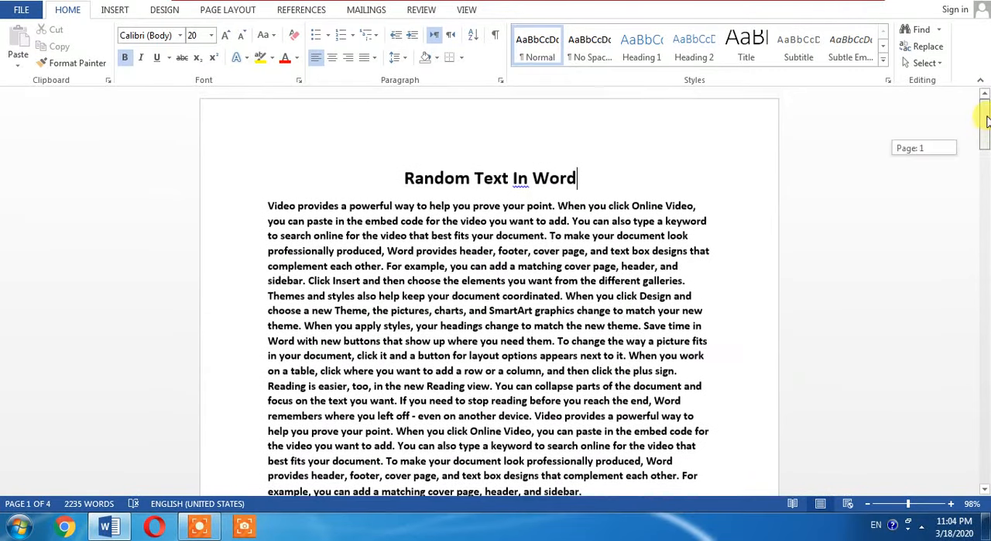
mouse_move(913, 155)
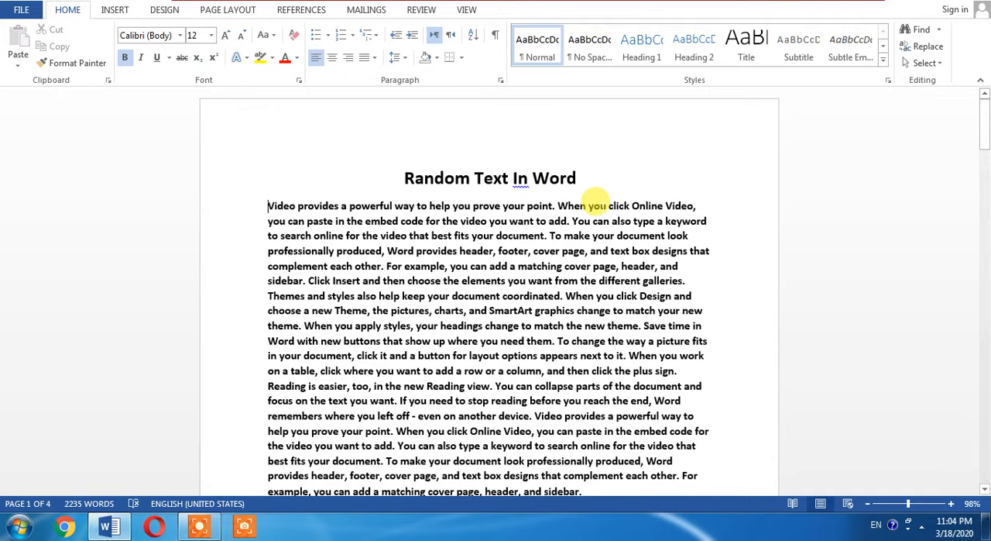
mouse_move(693, 205)
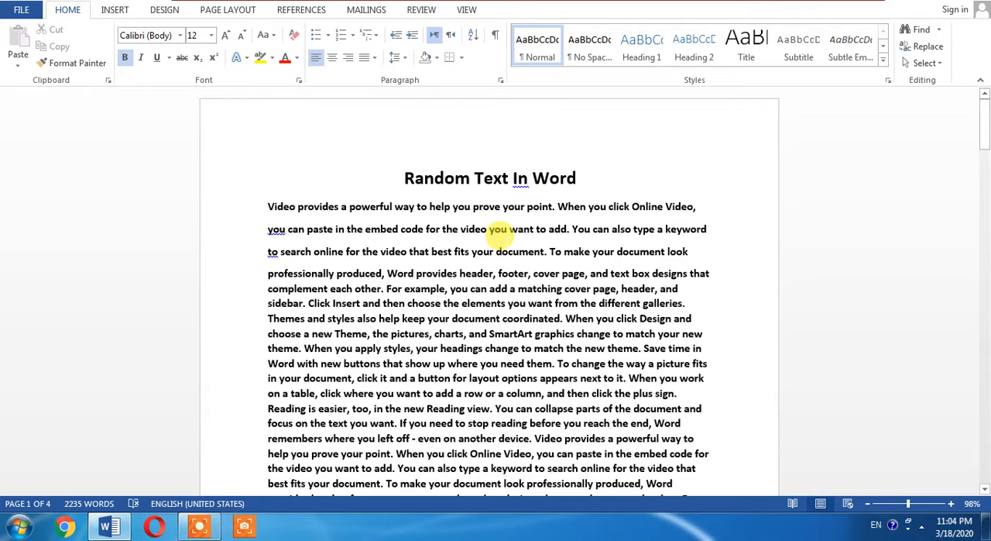
Select all of the document's text with Ctrl+A.
key(ctrl+a)
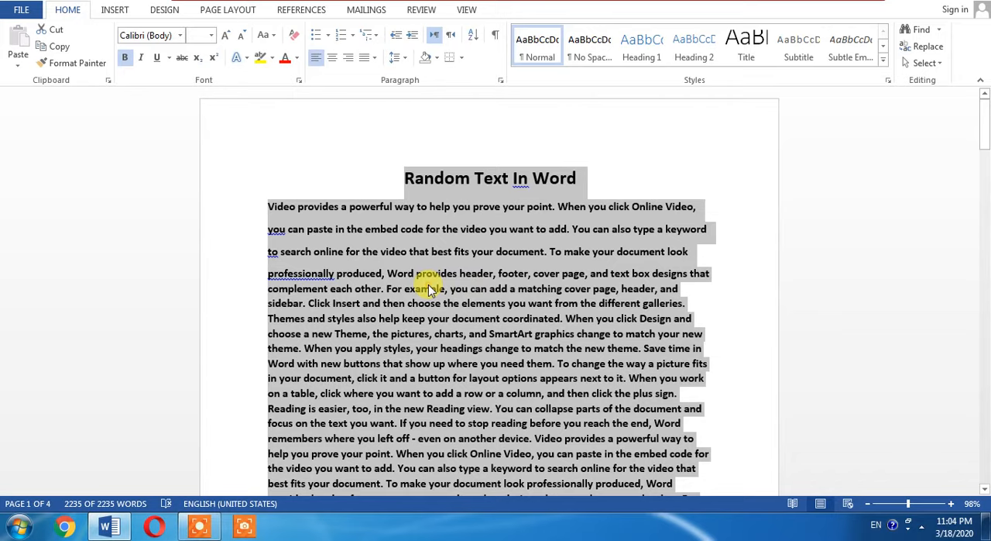
Open the Paragraph dialog for the selected text from the right-click menu.
right_click(428, 288)
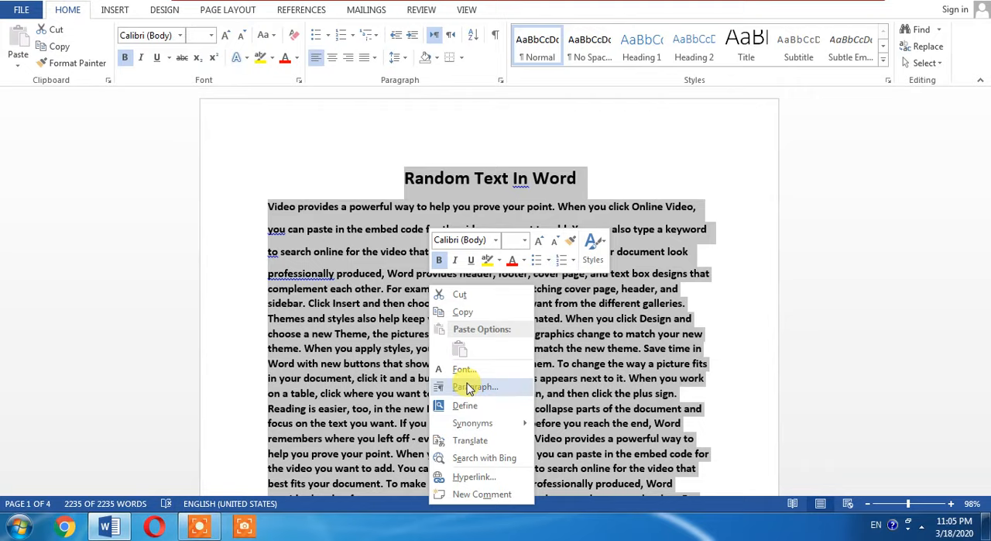
click(476, 385)
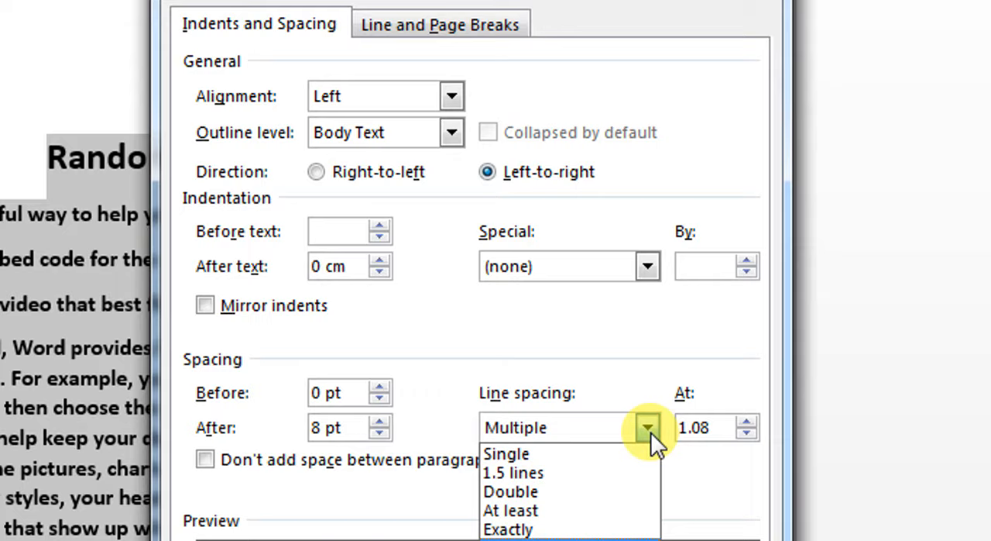
Set Line spacing to Double and apply it to the whole document.
click(511, 491)
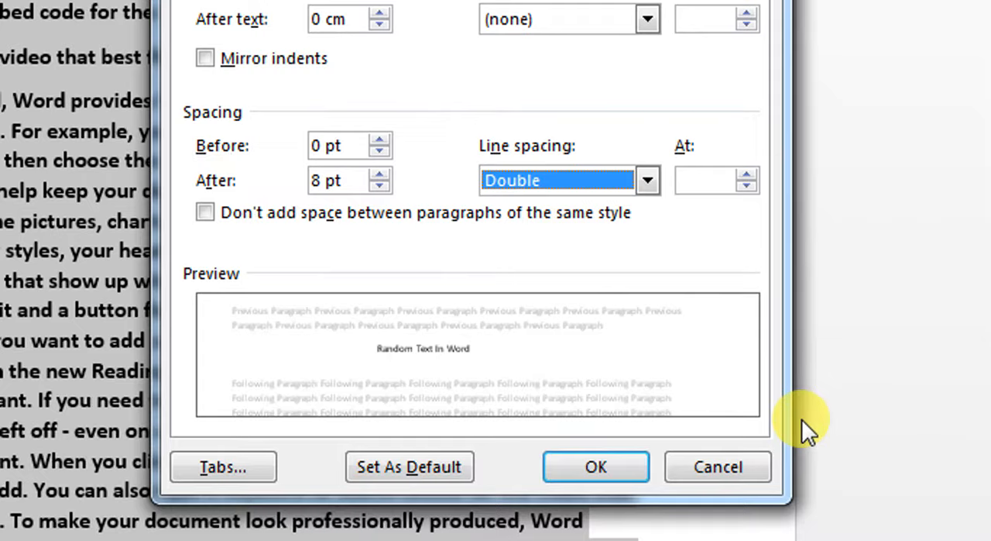
click(595, 466)
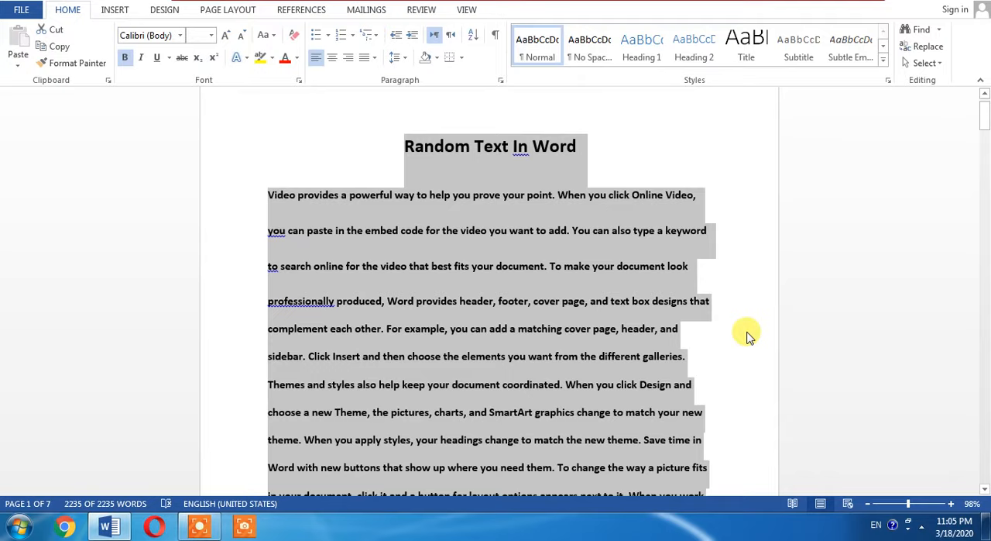
mouse_move(565, 341)
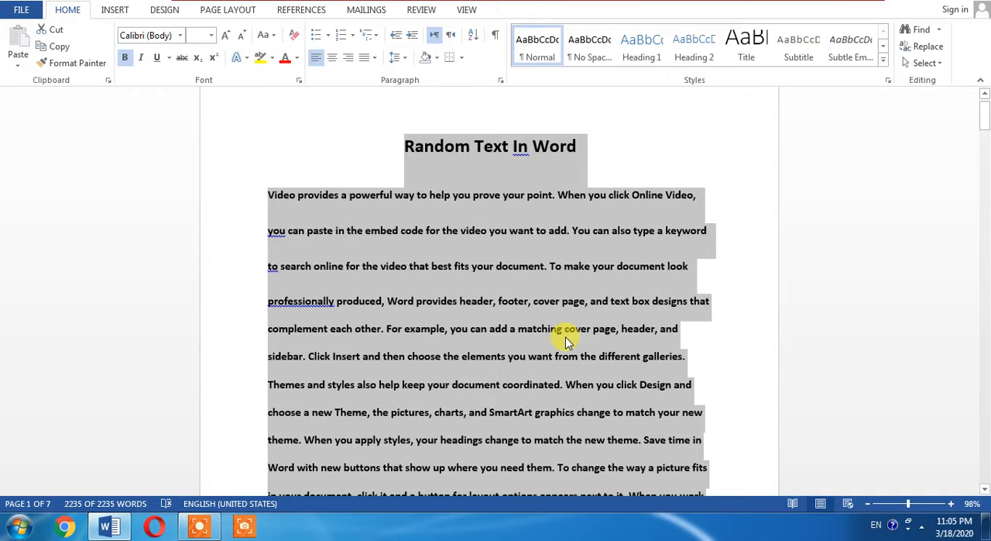
Check that the Line spacing dropdown shows Double as the current value.
click(704, 313)
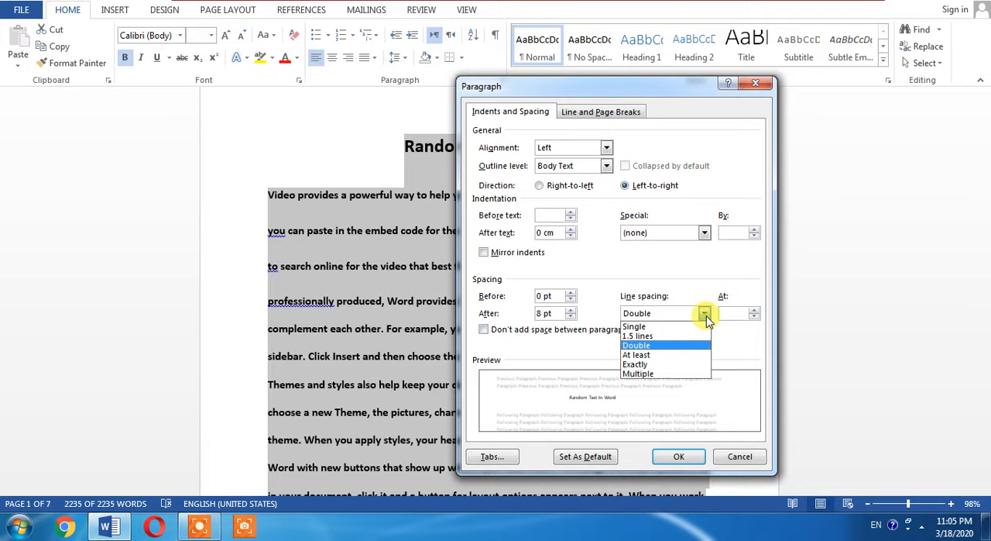